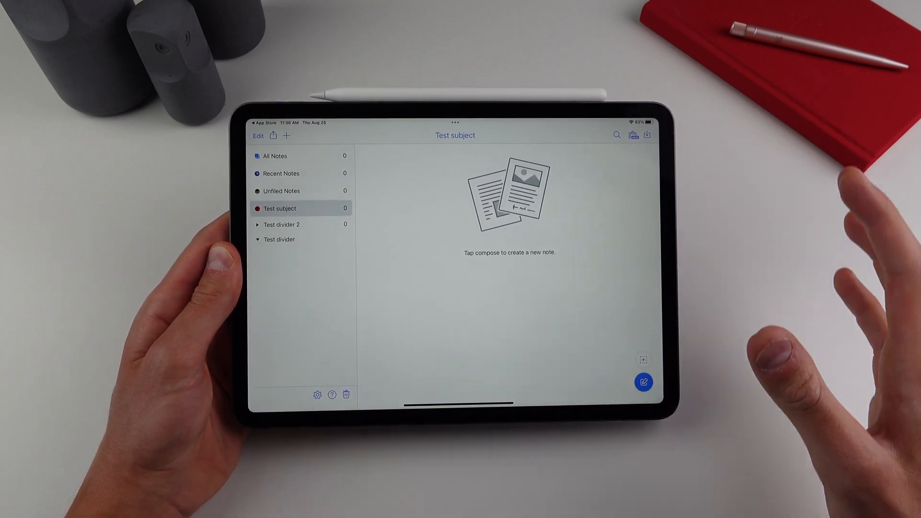
- Start a new note in Test subject and browse its paper templates
click(317, 395)
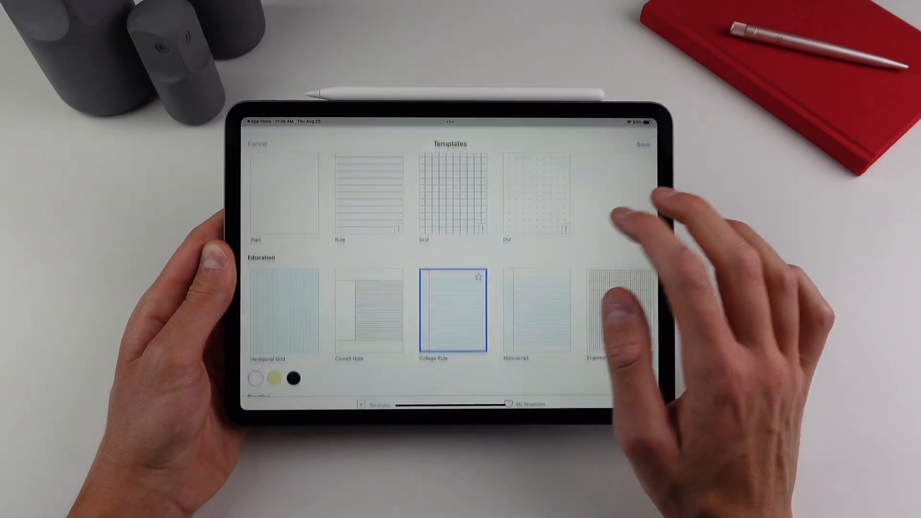
scroll(down, 3)
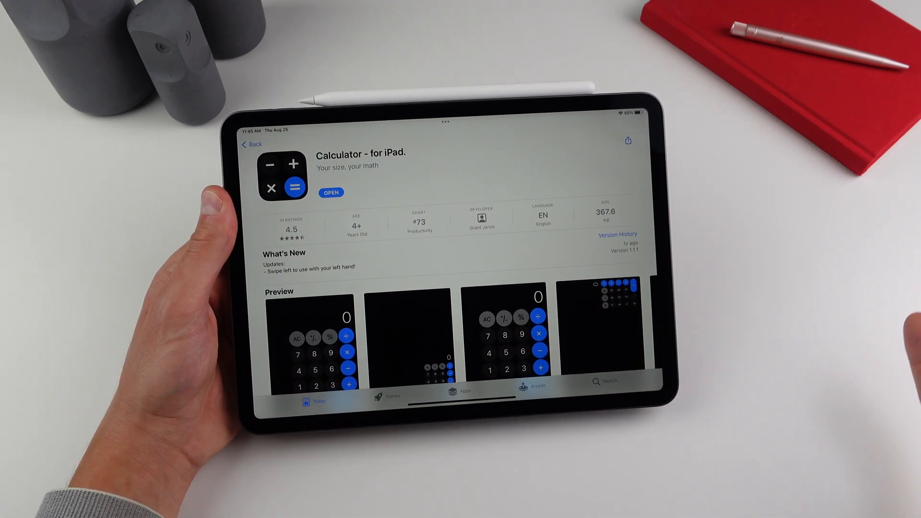
- Launch Calculator for iPad from its App Store page
click(331, 193)
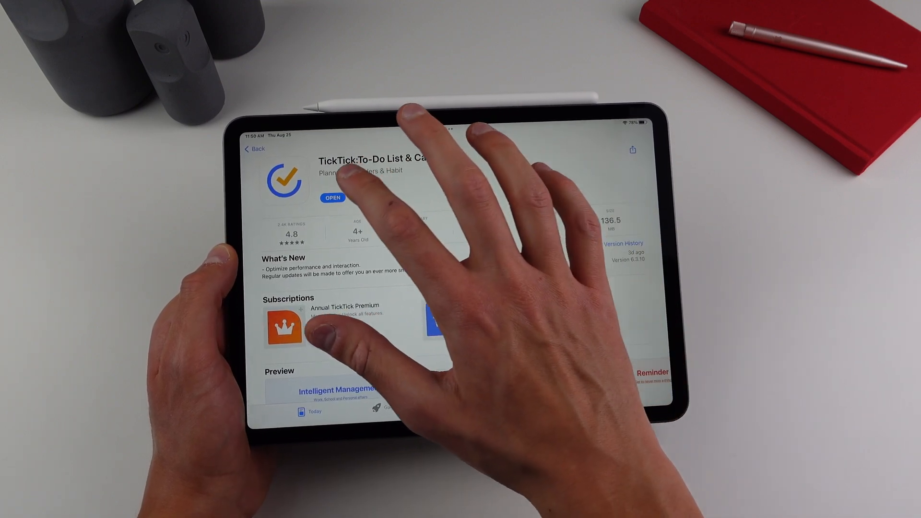
- Launch TickTick from its App Store page to reach the Inbox
click(334, 198)
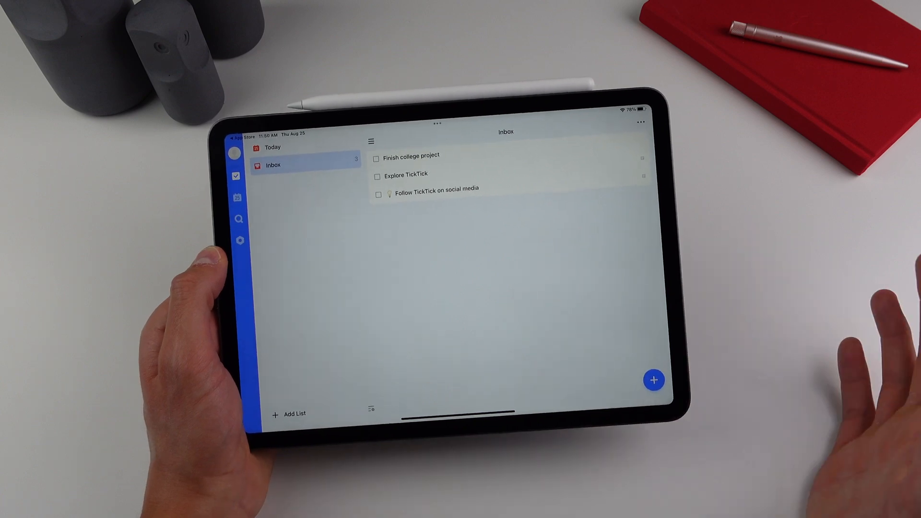
- Mark the Explore TickTick starter task as completed
click(376, 177)
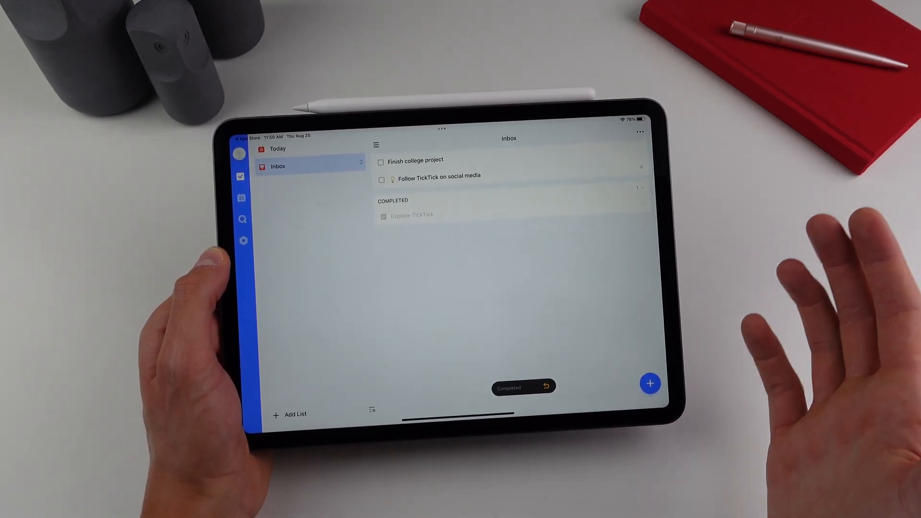
- Add a new task 'Gym at 5pm' scheduled for today at 5:00 PM
click(650, 384)
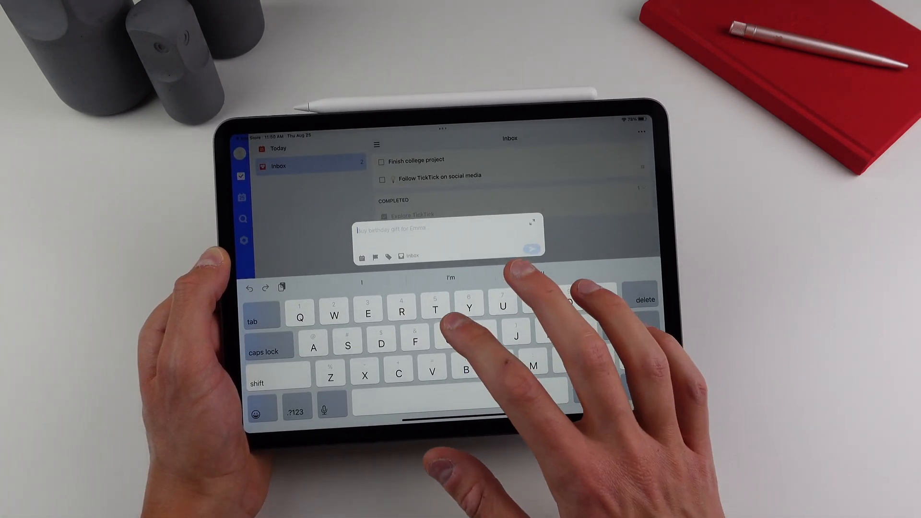
text(Gym)
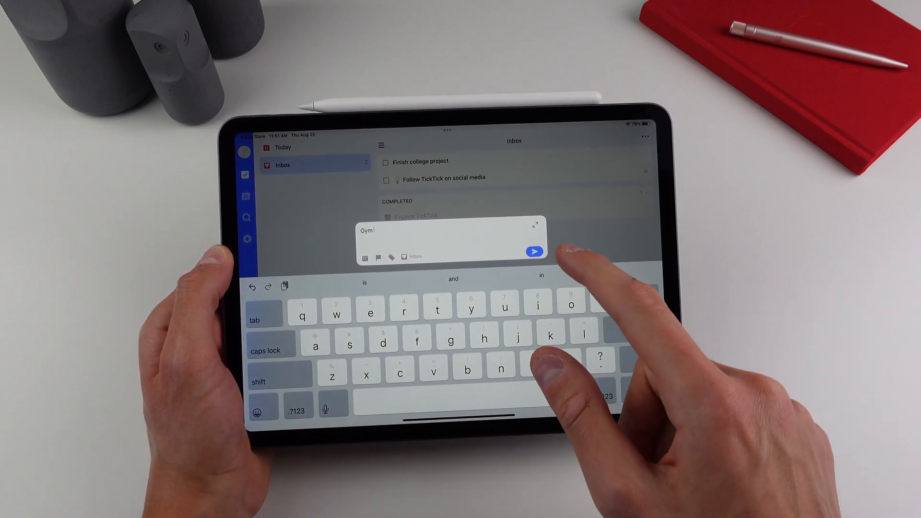
text(a)
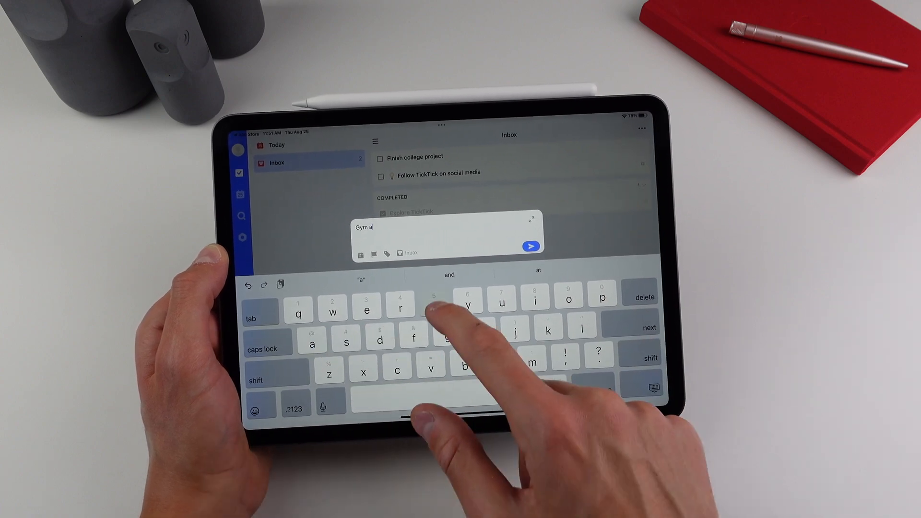
text(t 5pm)
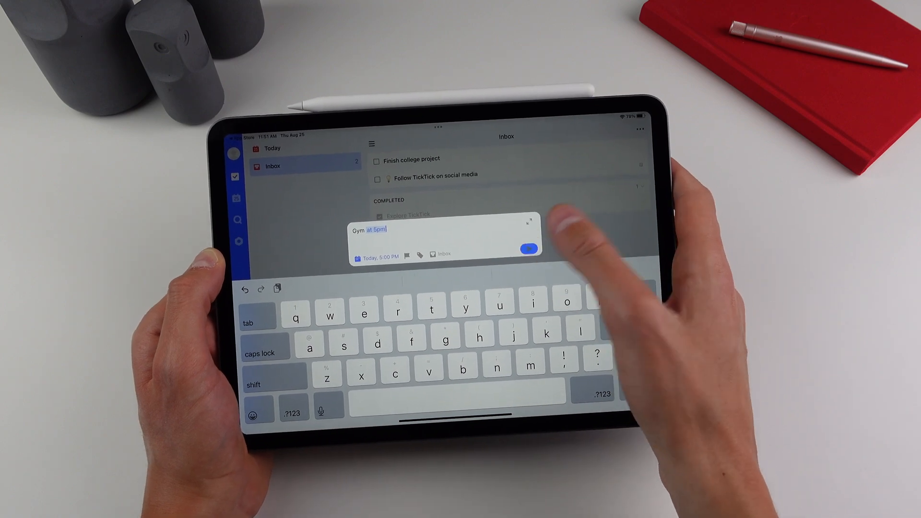
click(527, 247)
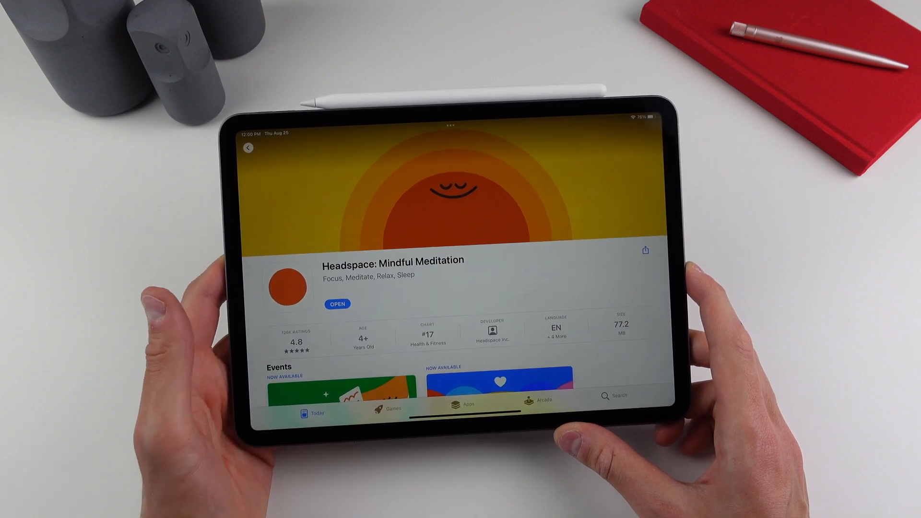
- Launch Headspace from its App Store page to its Start your day screen
click(337, 305)
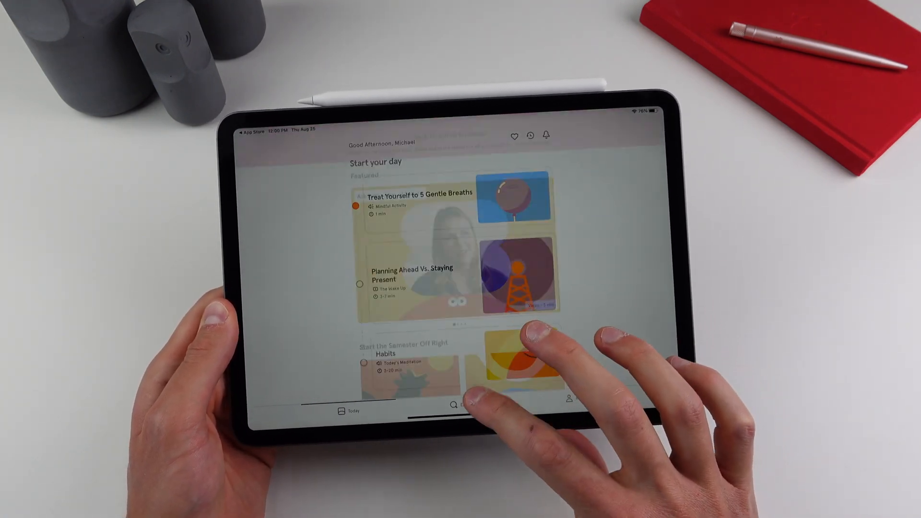
- Open the Back-to-School Essentials collection from Headspace's Today screen
click(454, 404)
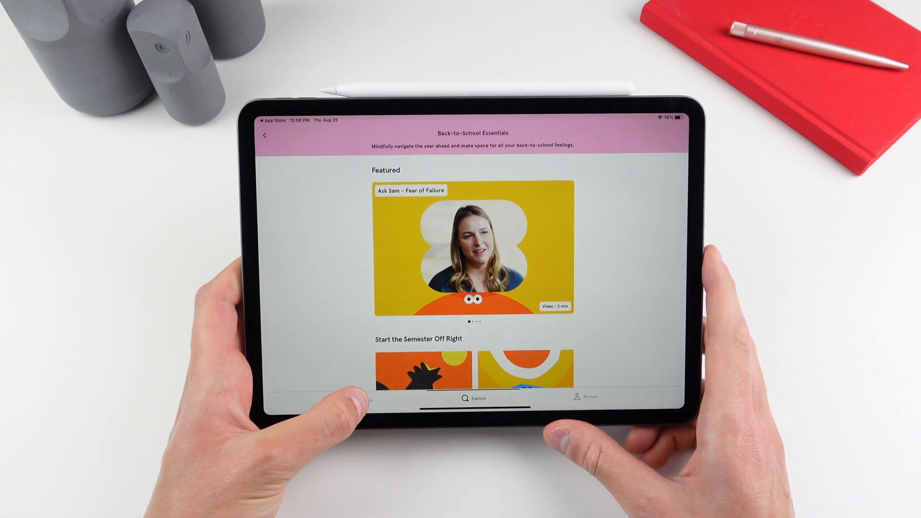
click(353, 405)
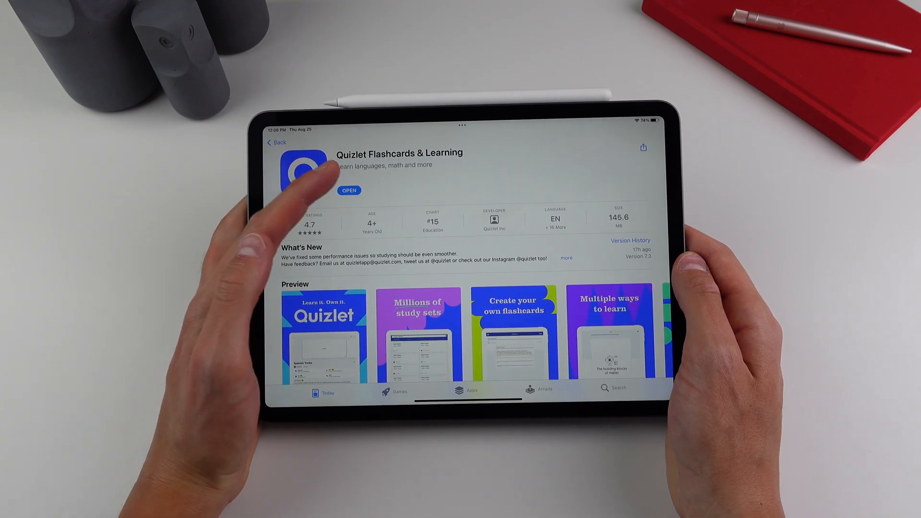
- Launch Quizlet from its App Store page to its home screen
click(349, 190)
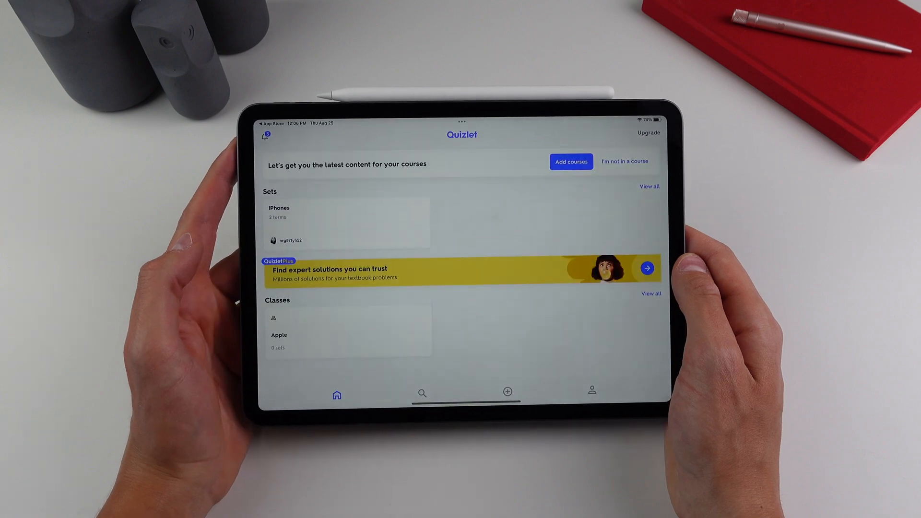
click(346, 221)
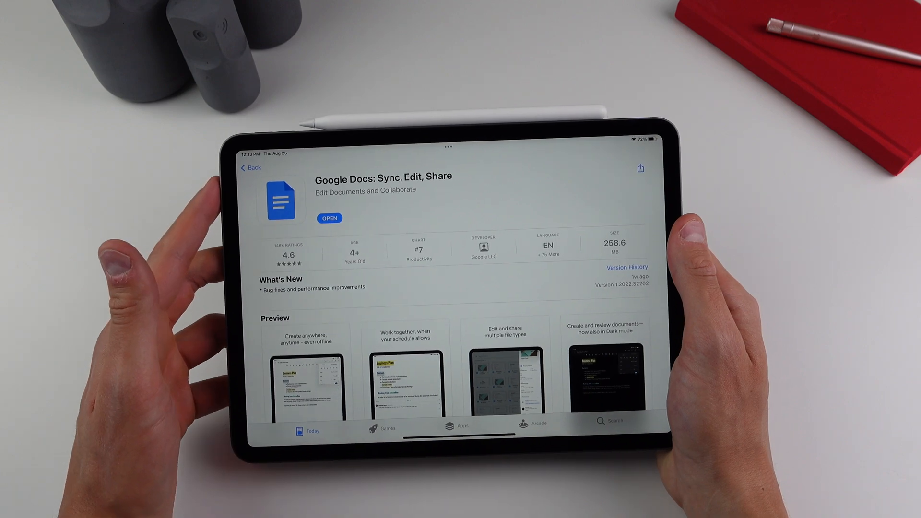
- Look over the Google Docs store listing before returning to the home screen
click(329, 218)
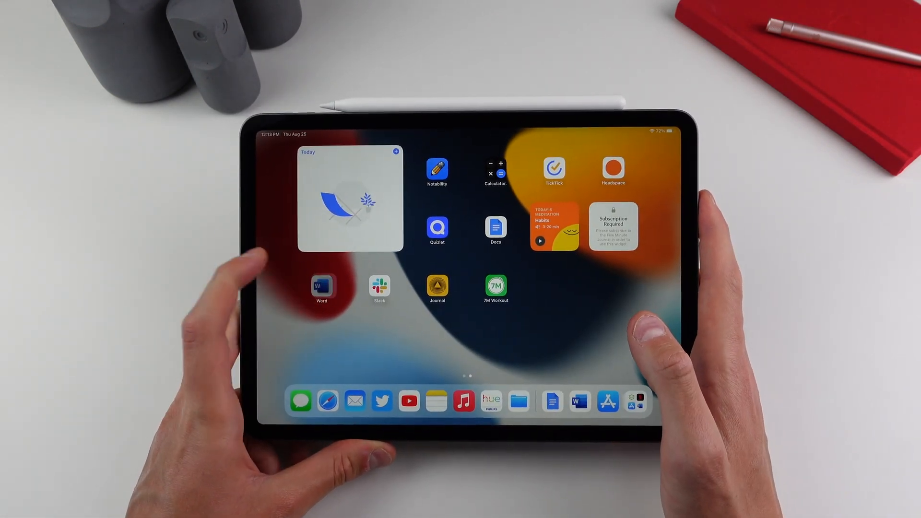
- Launch Microsoft Word from the iPad home screen
click(322, 287)
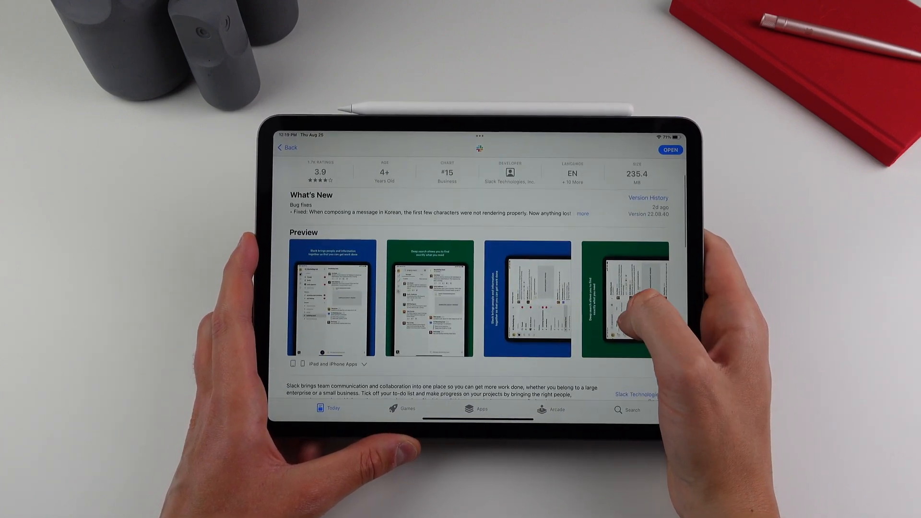
- Browse the Slack listing's preview screenshots and return to the top
scroll(down, 3)
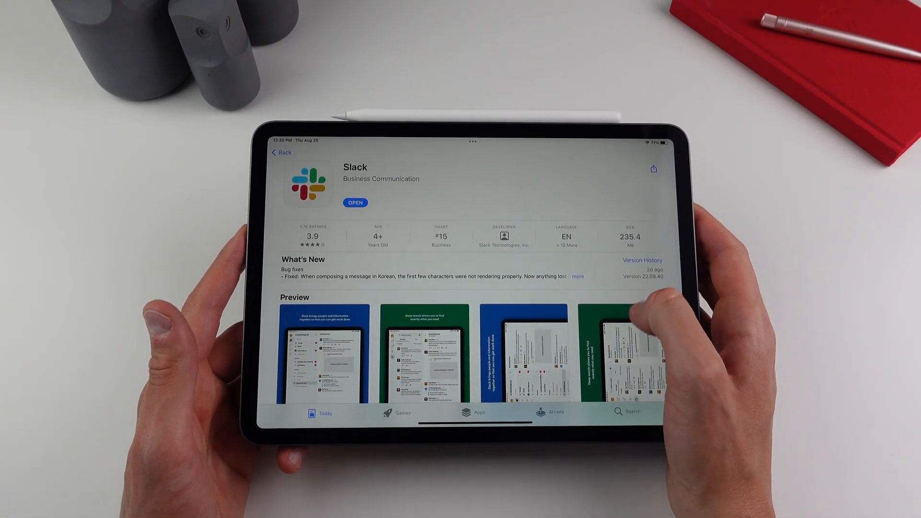
click(325, 351)
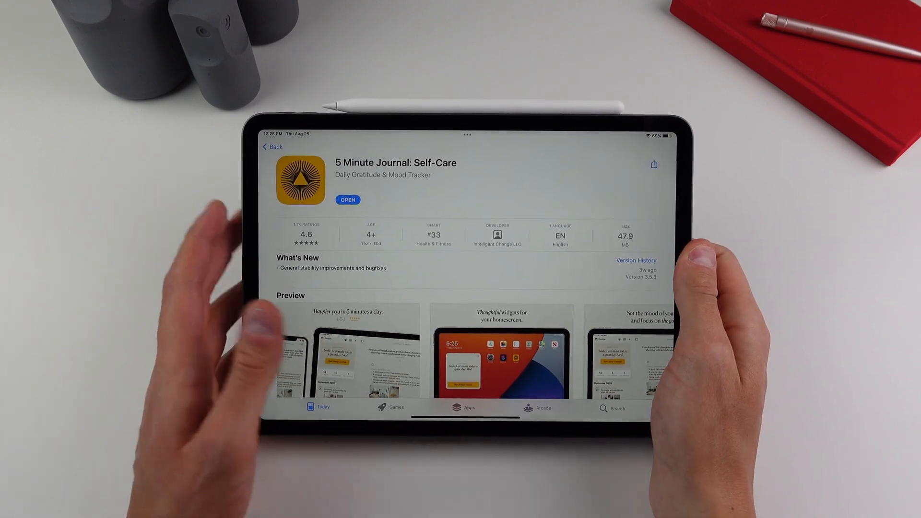
- Launch 5 Minute Journal from its App Store listing into today's journal entry
click(348, 200)
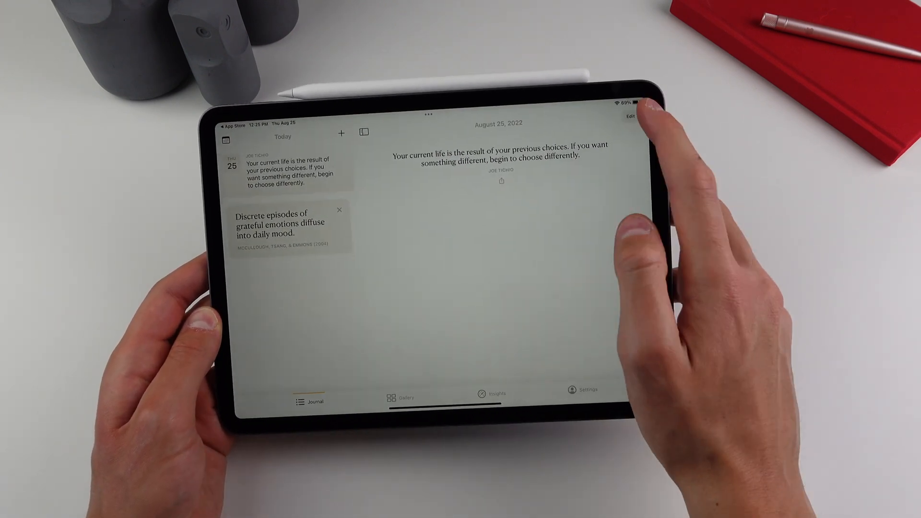
click(631, 117)
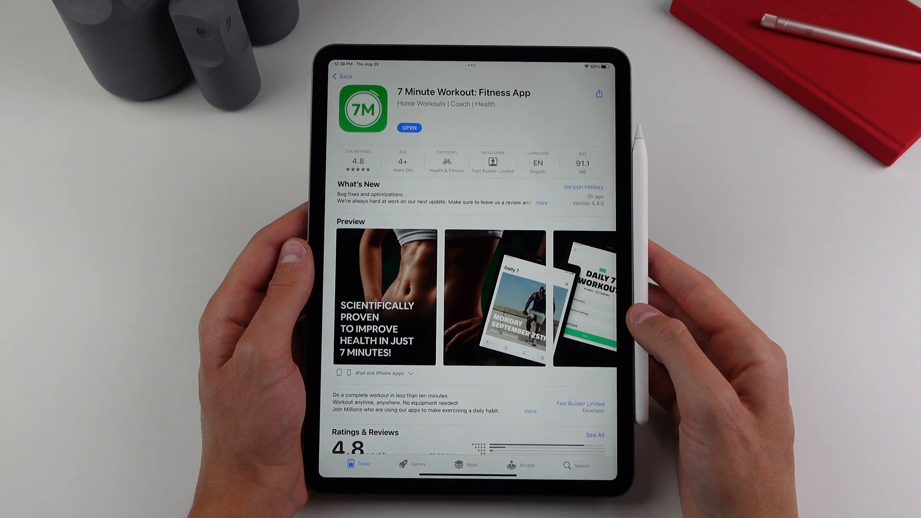
- Launch 7 Minute Workout from its App Store listing into its Workouts screen
click(409, 127)
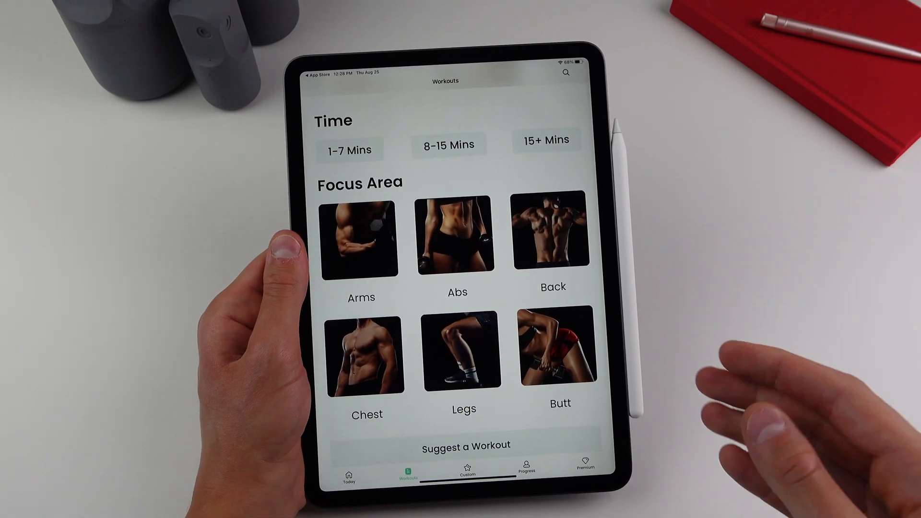
- Browse the workout catalogue and Custom section, then return to the Today home screen
scroll(down, 3)
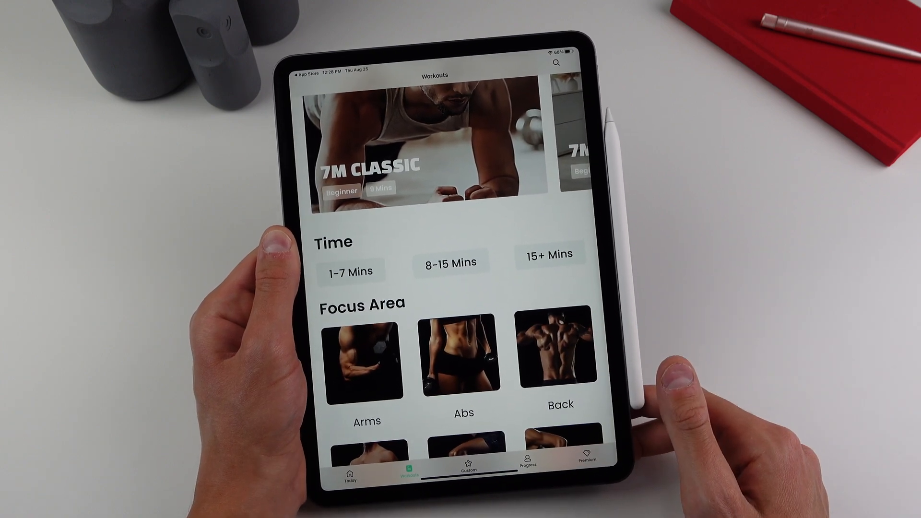
scroll(down, 3)
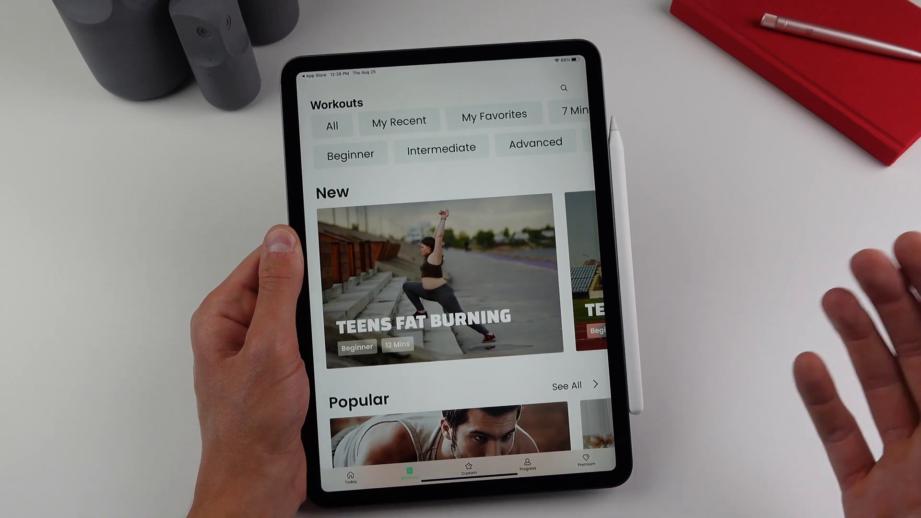
click(468, 476)
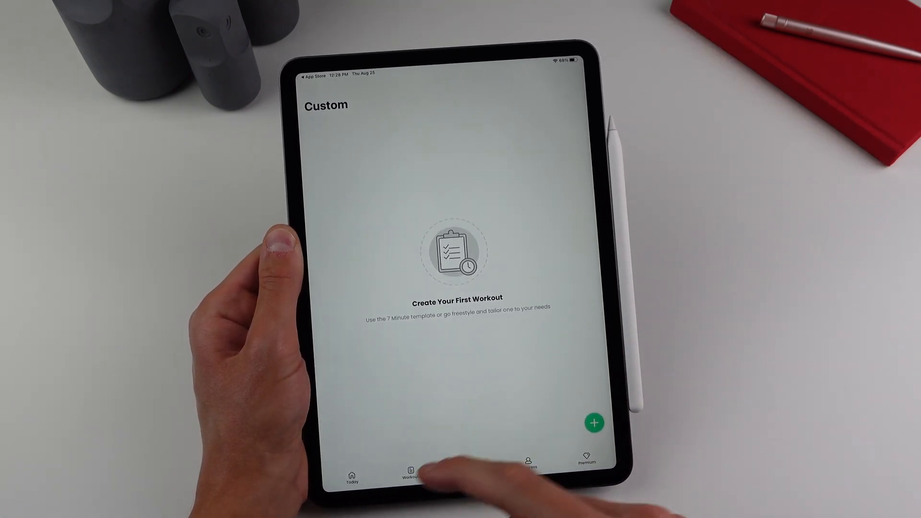
click(351, 474)
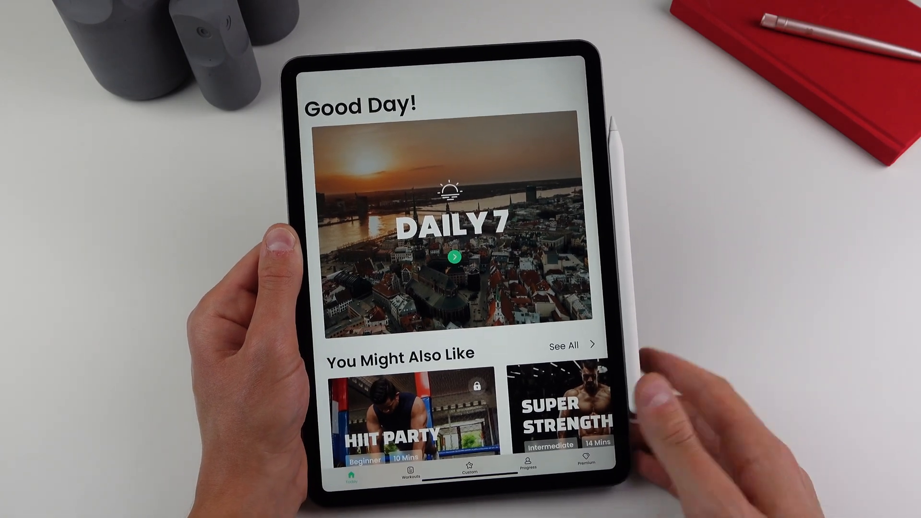